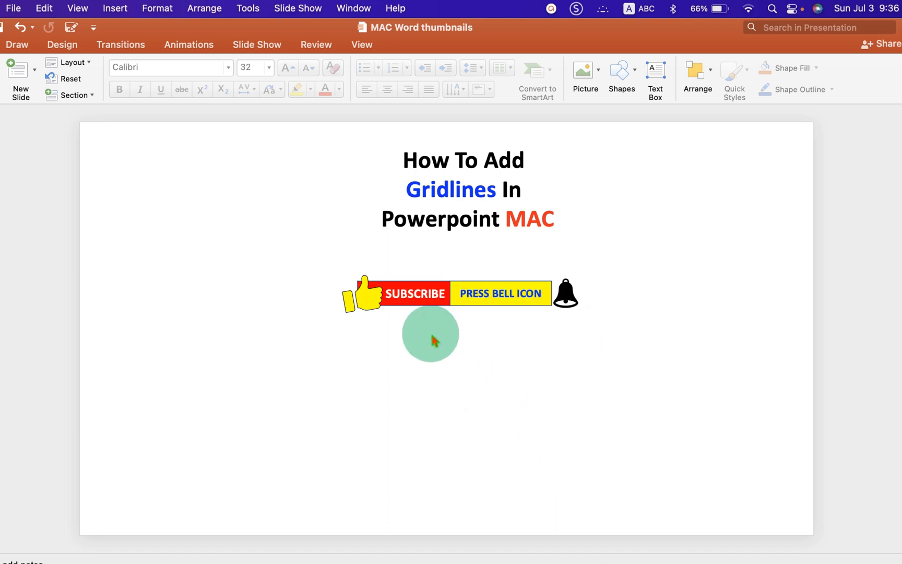
# - Add a vertical guide to the title slide from the slide's Guides menu
pyautogui.rightClick(430, 339)
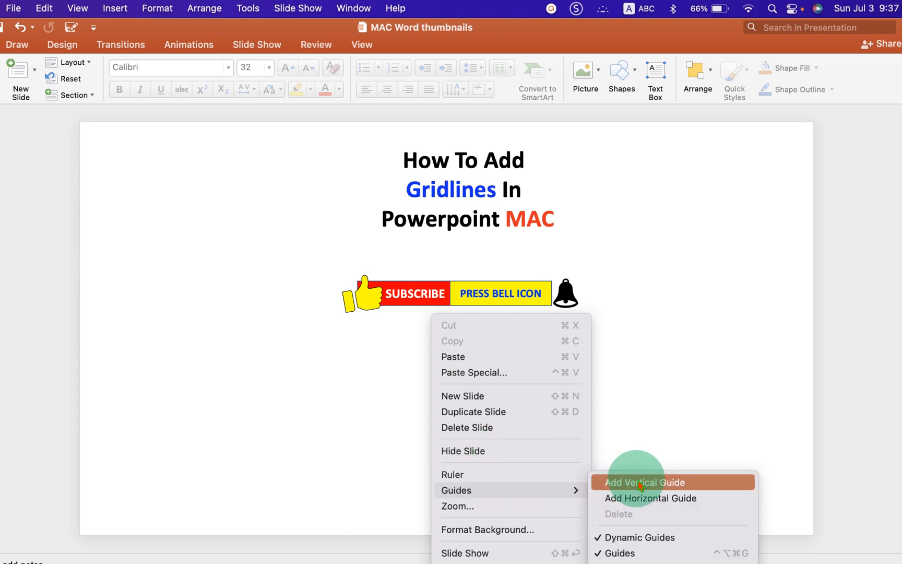
pyautogui.click(642, 483)
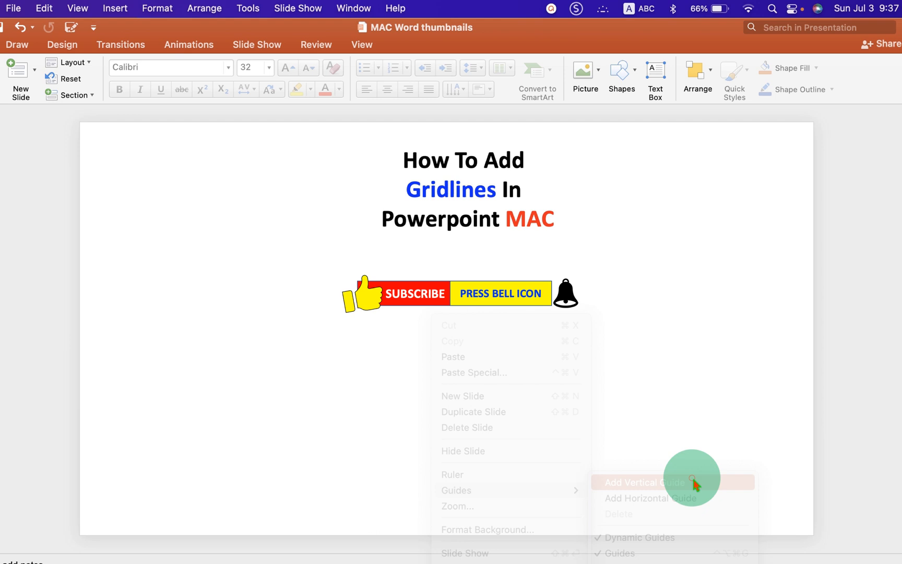
# - Add further vertical guides so three dashed vertical lines divide the slide
pyautogui.click(639, 482)
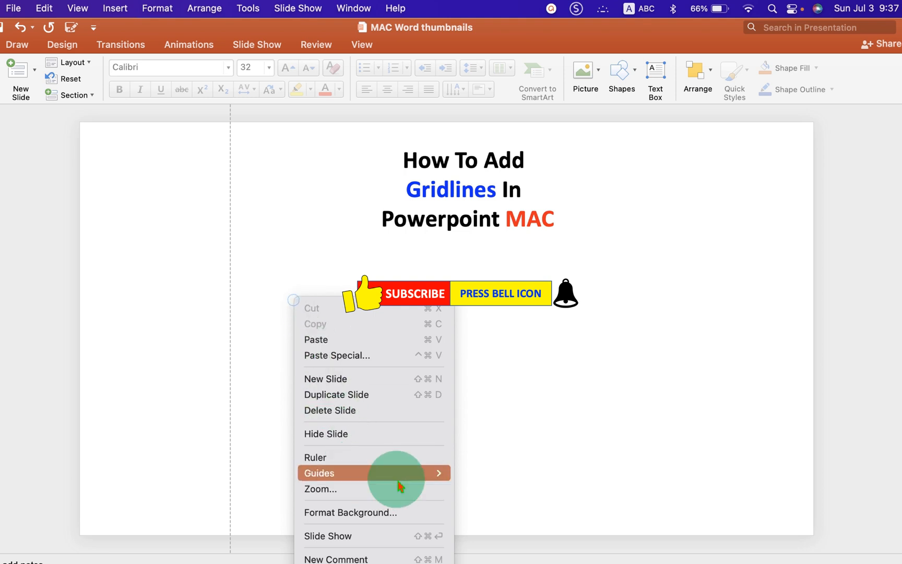
pyautogui.click(319, 471)
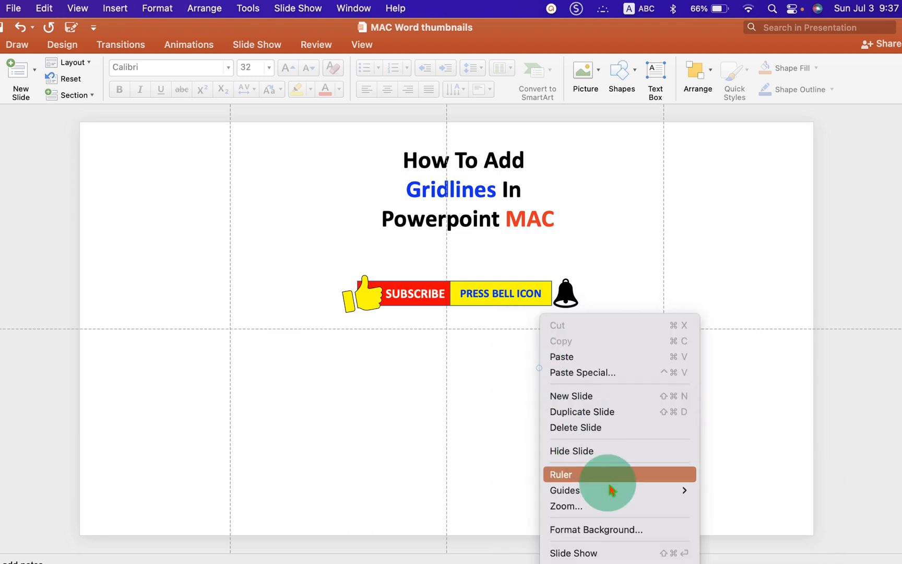
# - Add horizontal guides, one above the subscribe banner and one lower on the slide
pyautogui.click(560, 474)
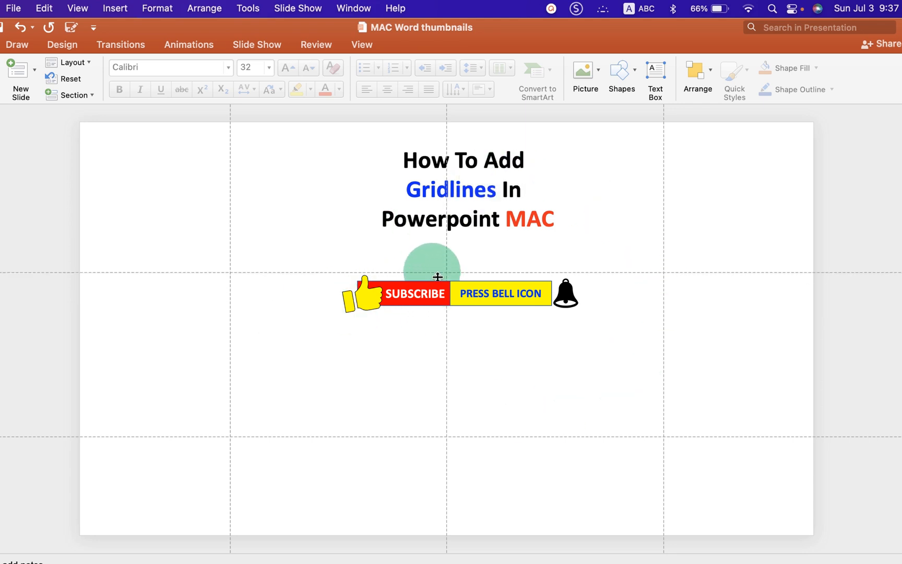
# - Colour the upper horizontal guide red and bring up the rightmost vertical guide's options to delete it
pyautogui.rightClick(437, 276)
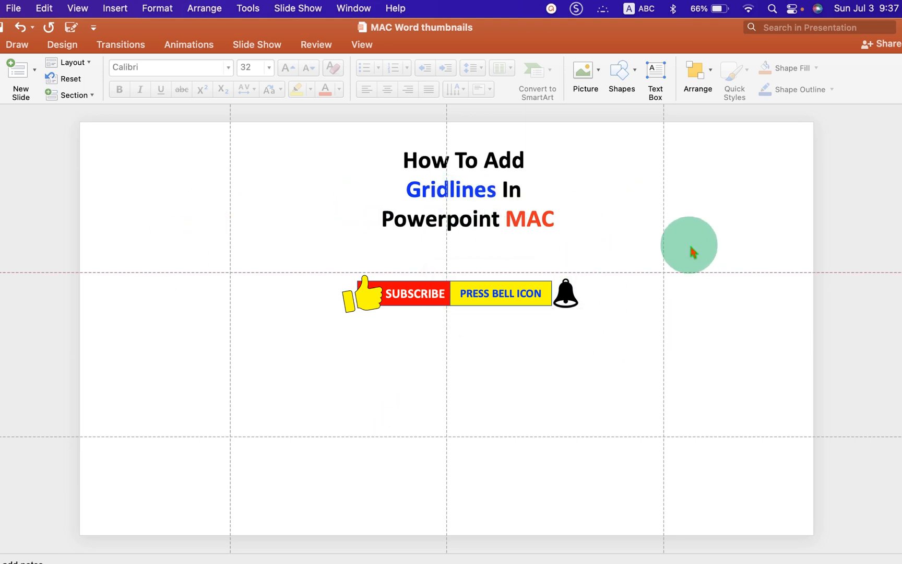
pyautogui.rightClick(664, 236)
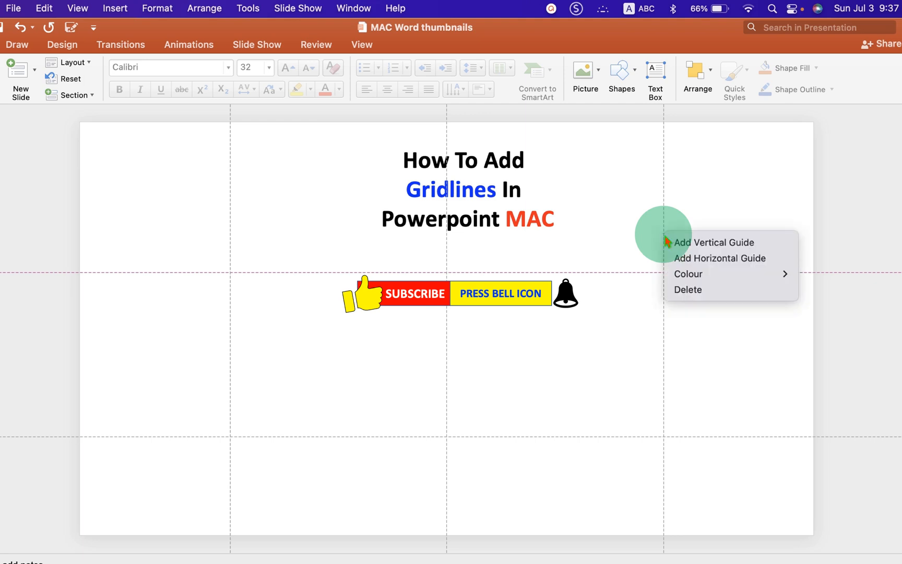
pyautogui.moveTo(741, 292)
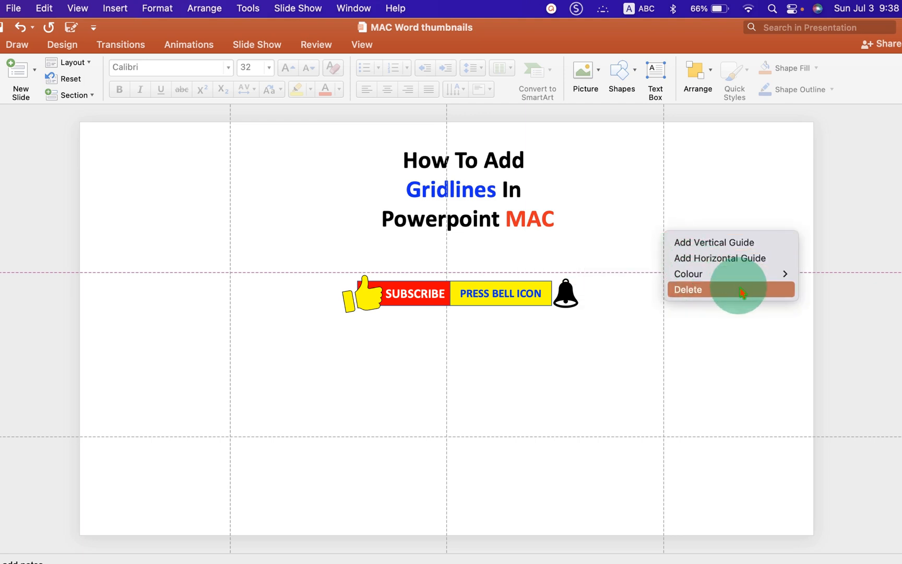